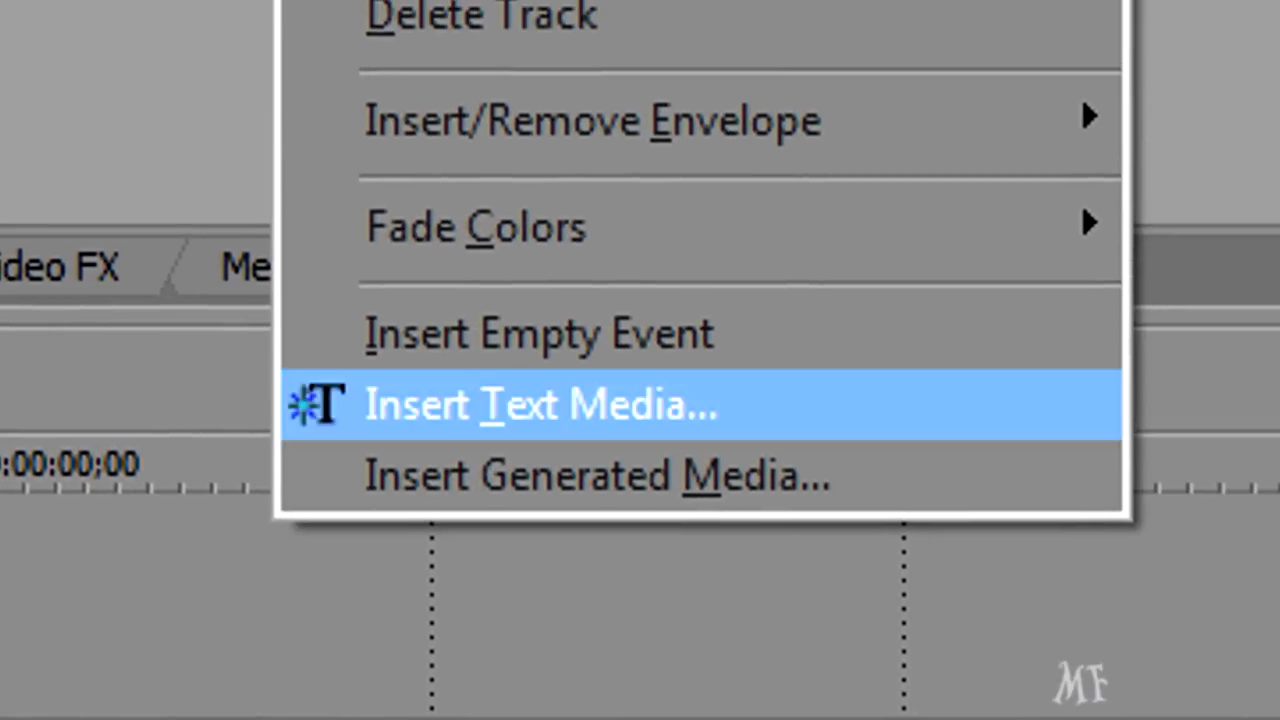
Step: Insert a Sony Text media event on the video track, opening its text generator
{"action": "left_click", "coordinate": [540, 404]}
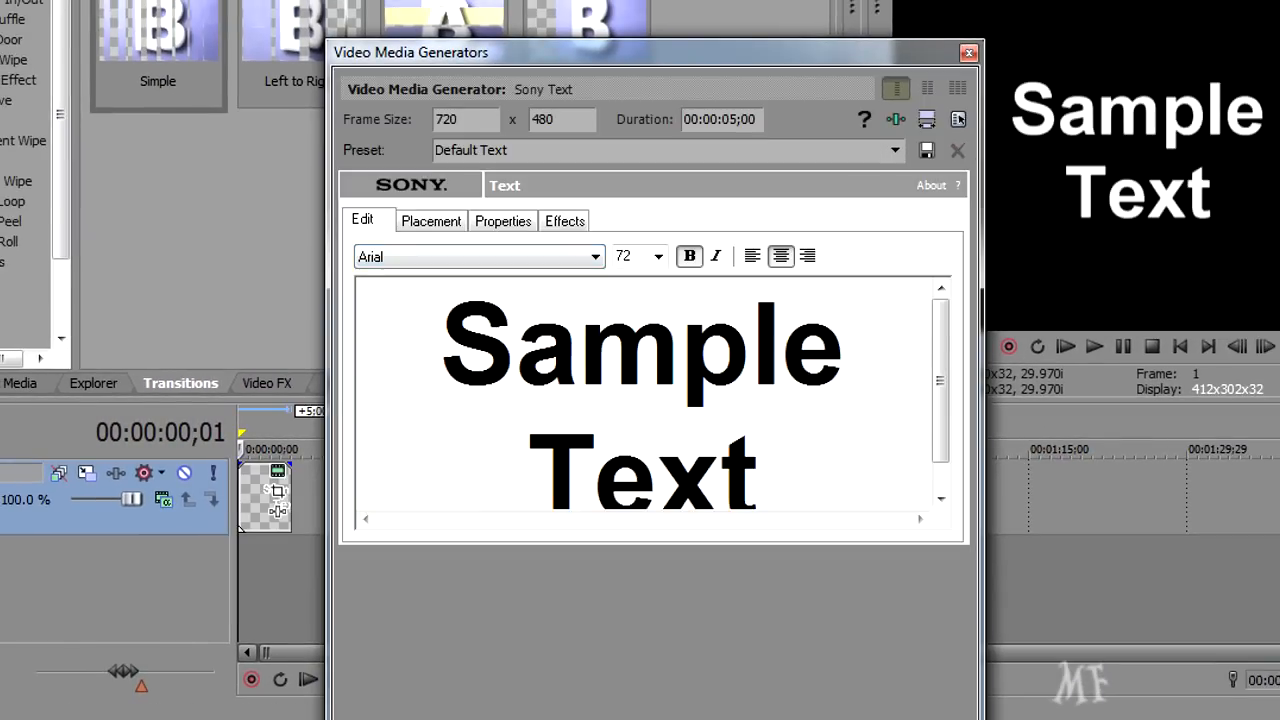
{"action": "left_click", "coordinate": [502, 221]}
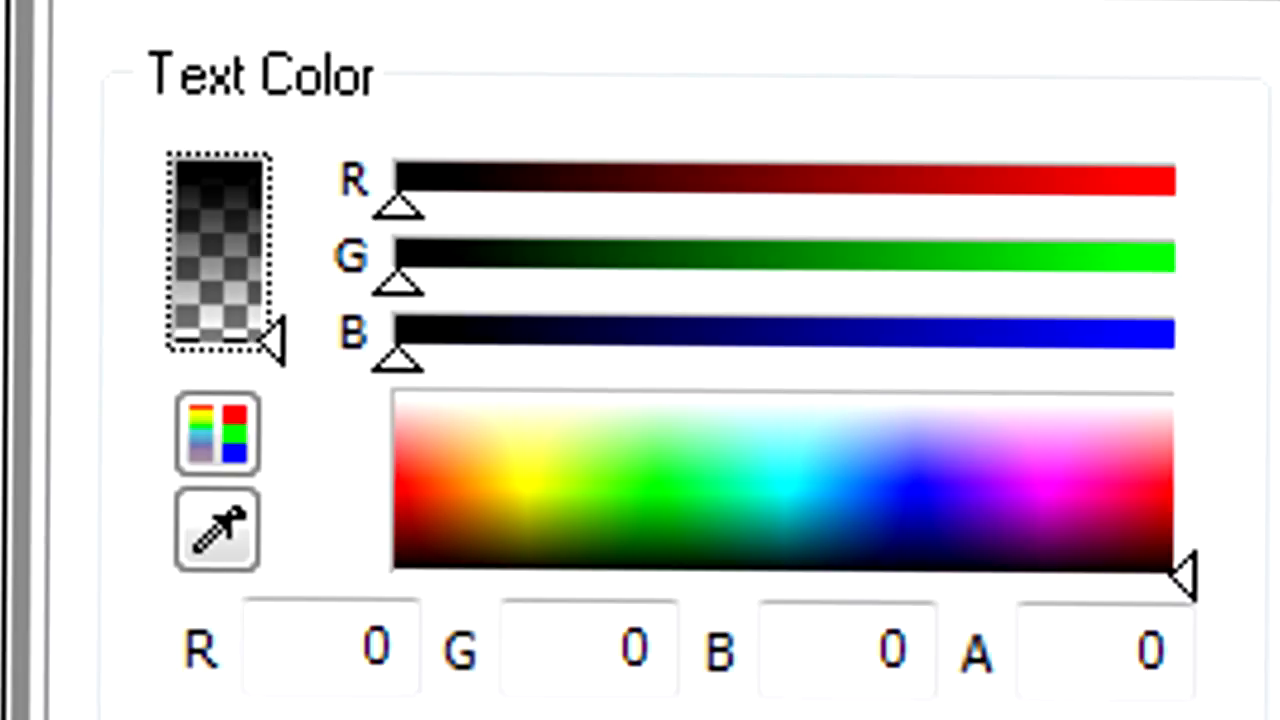
Step: Raise the text colour alpha to 255 and pick light blue (R 54, G 199, B 255)
{"action": "left_click_drag", "start_coordinate": [275, 345], "coordinate": [275, 270]}
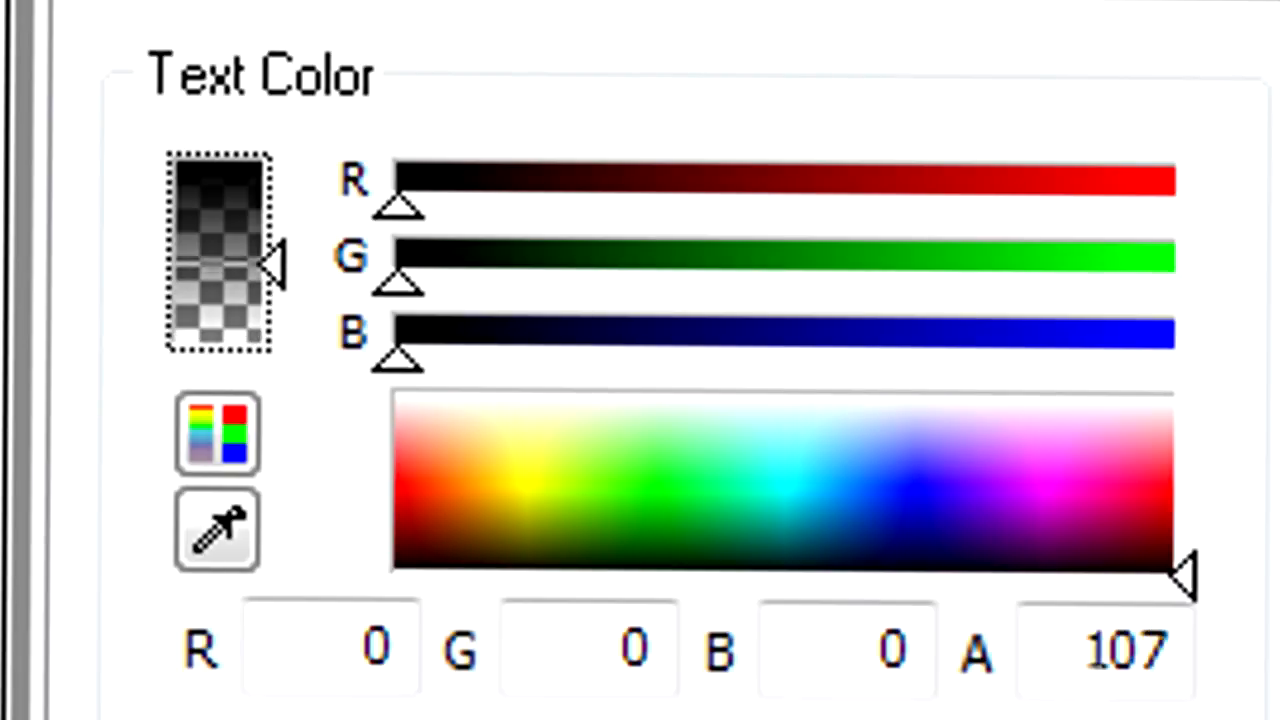
{"action": "left_click_drag", "start_coordinate": [270, 270], "coordinate": [280, 165]}
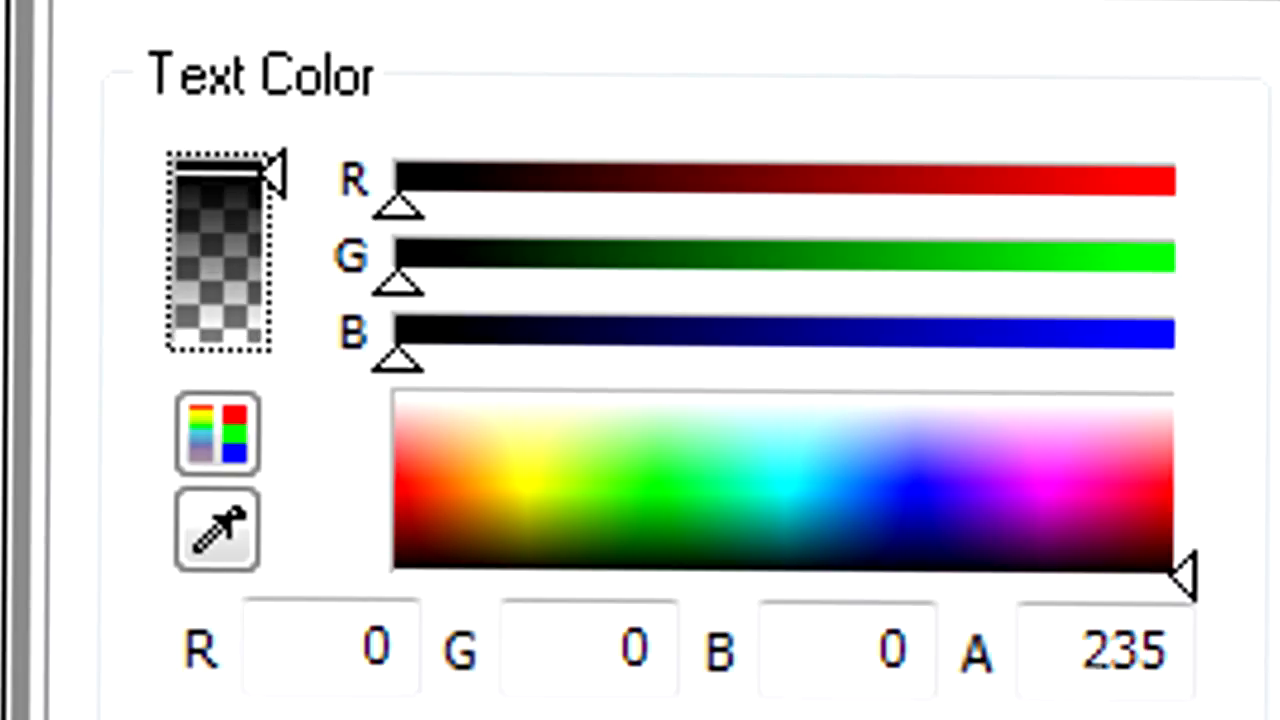
{"action": "left_click", "coordinate": [818, 468]}
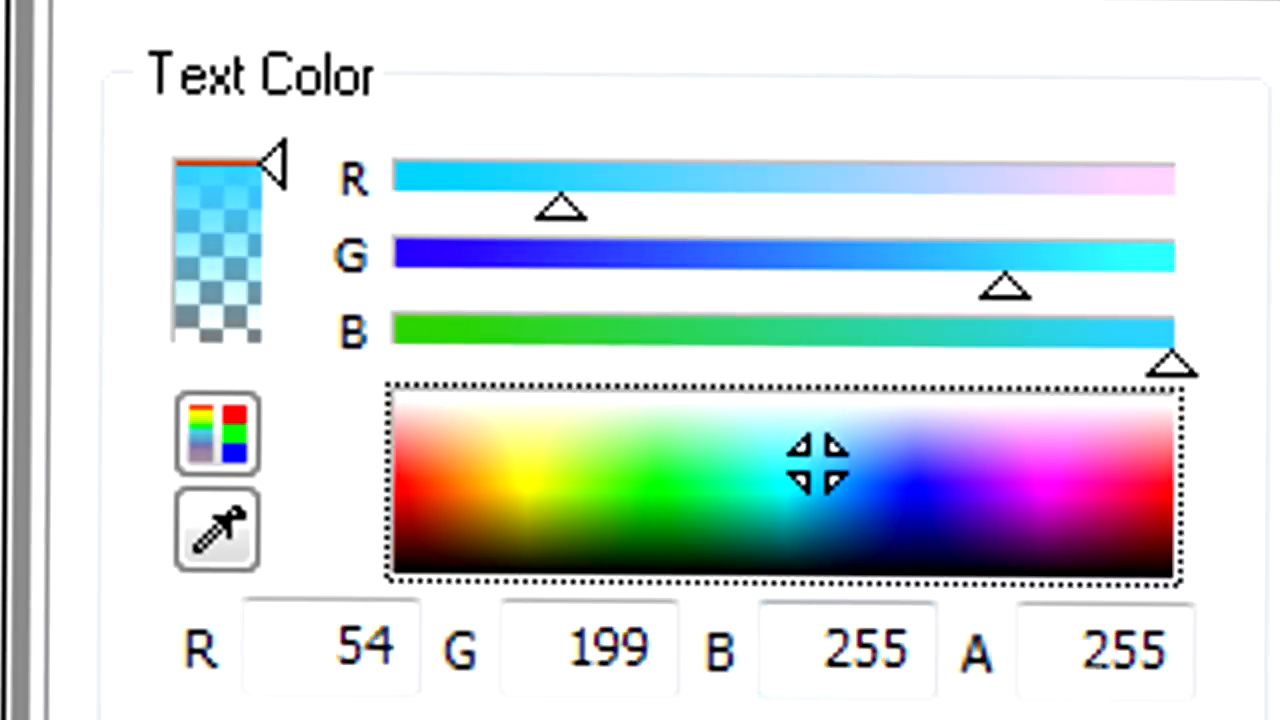